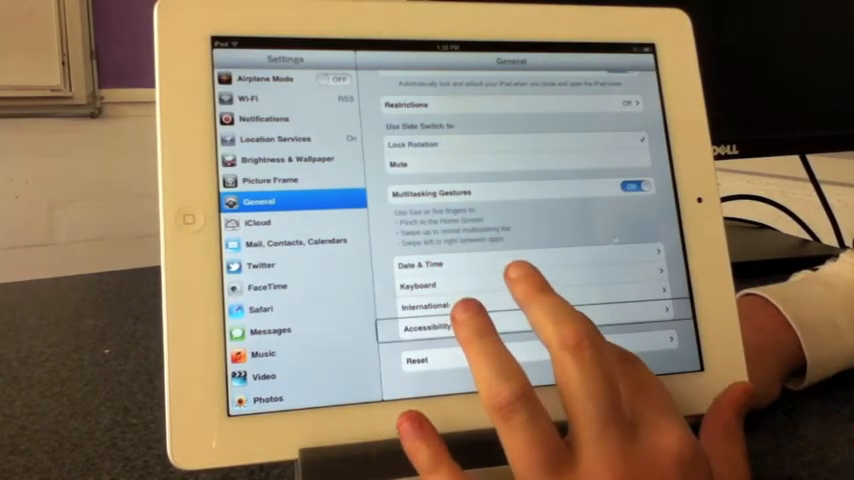
Step: Open Accessibility from General settings, reaching the VoiceOver page with Speak Hints on
click(425, 327)
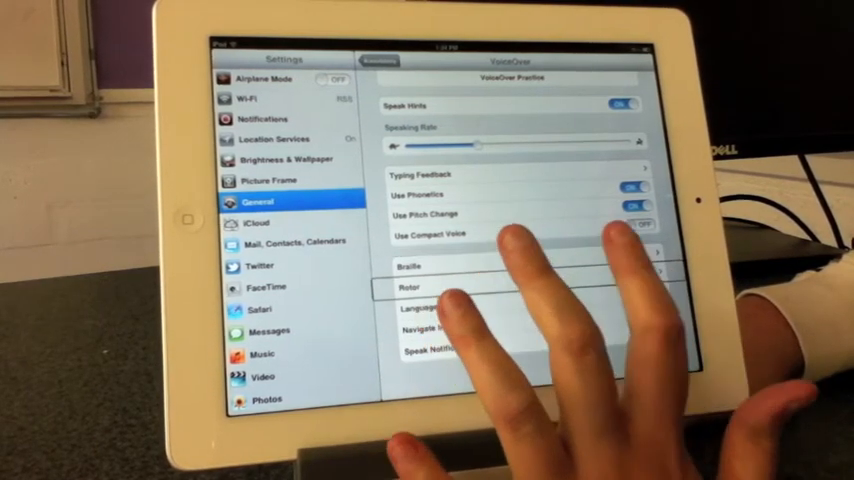
Step: Open VoiceOver's Rotor list showing Characters, Words, Lines and Landmarks checked
click(420, 289)
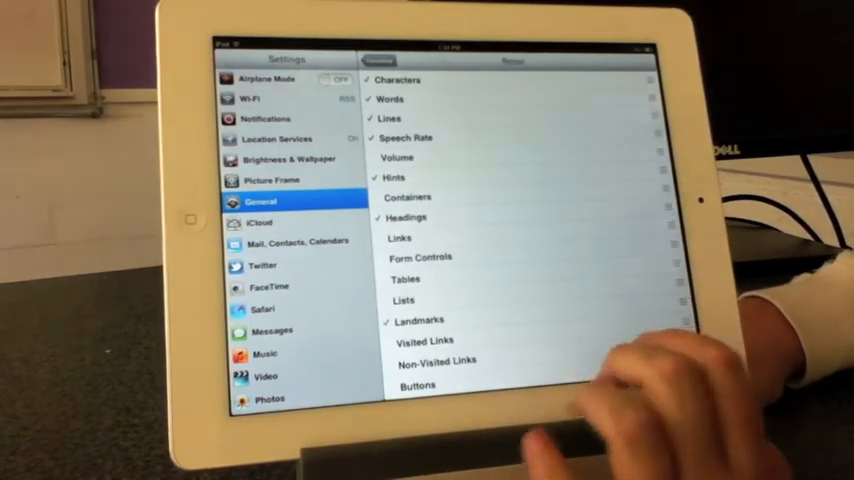